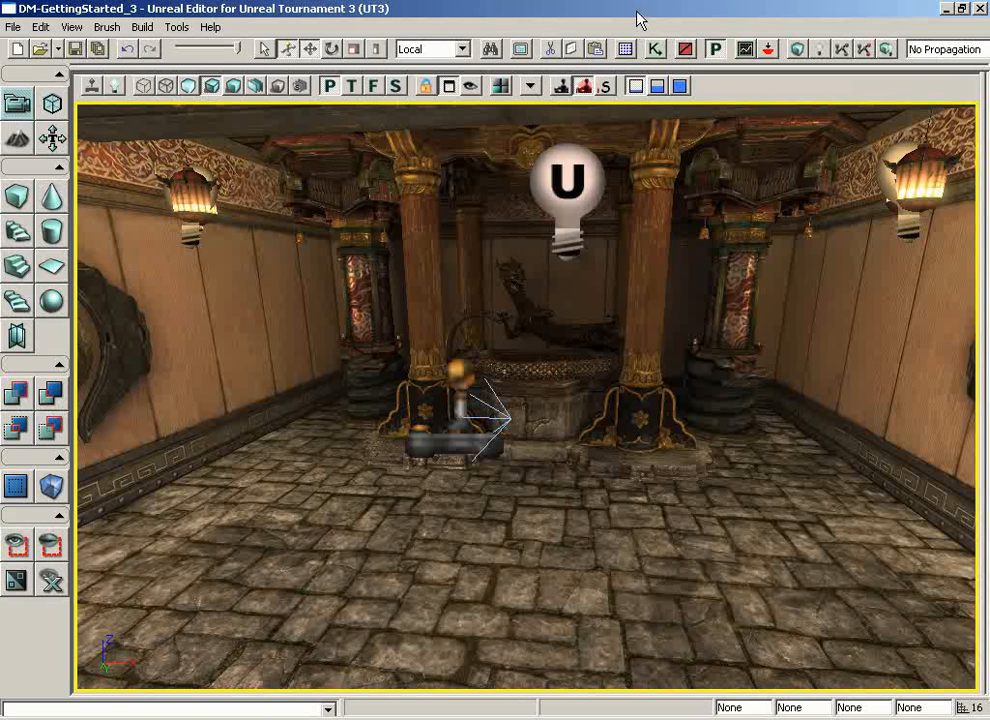
{"action": "mouse_move", "coordinate": [636, 62]}
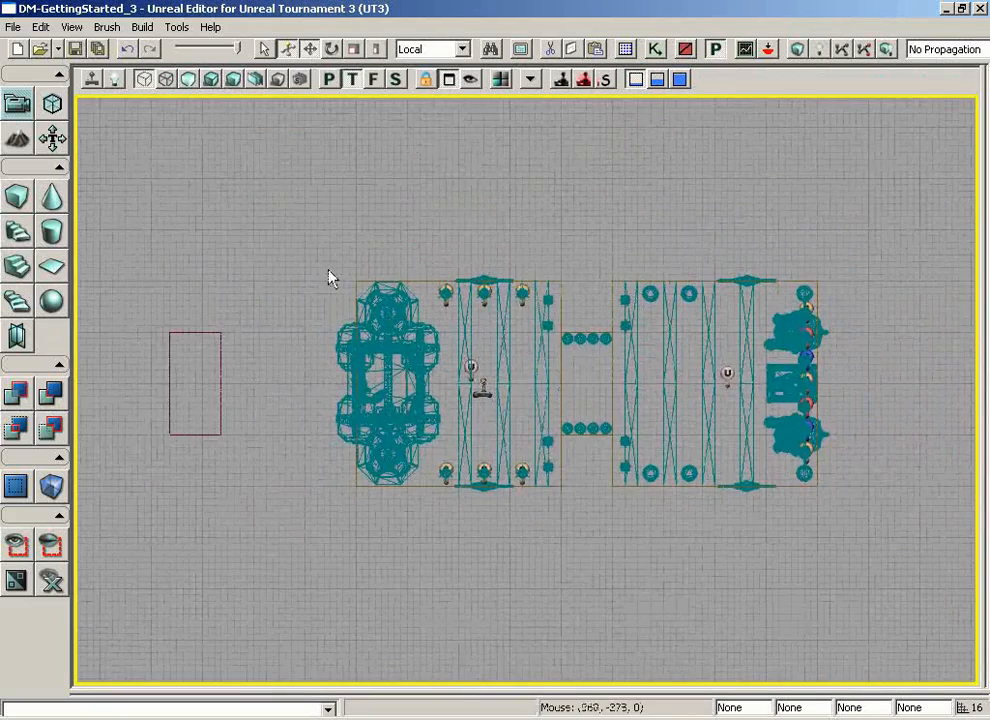
Select the red builder brush beside the existing level
{"action": "left_click", "coordinate": [196, 406]}
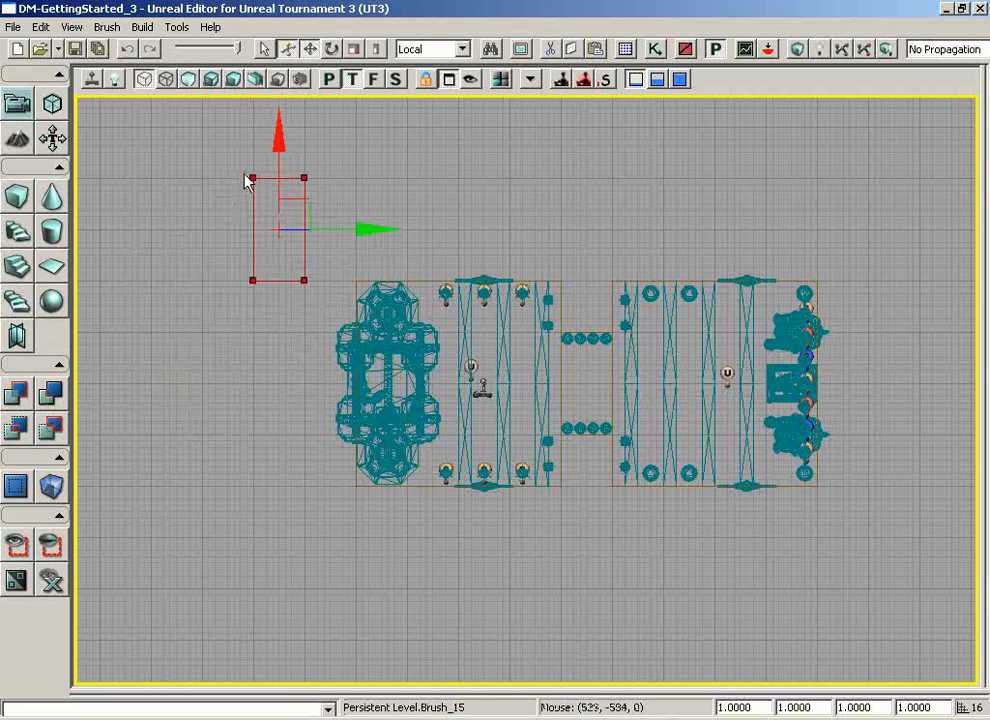
{"action": "mouse_move", "coordinate": [312, 292]}
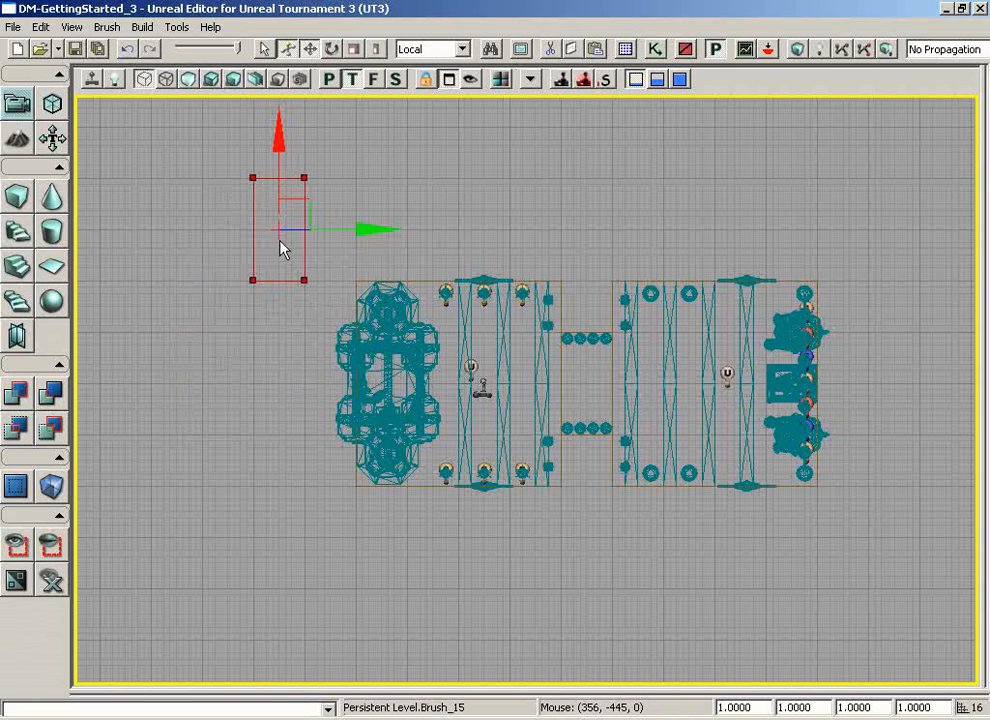
{"action": "mouse_move", "coordinate": [308, 288]}
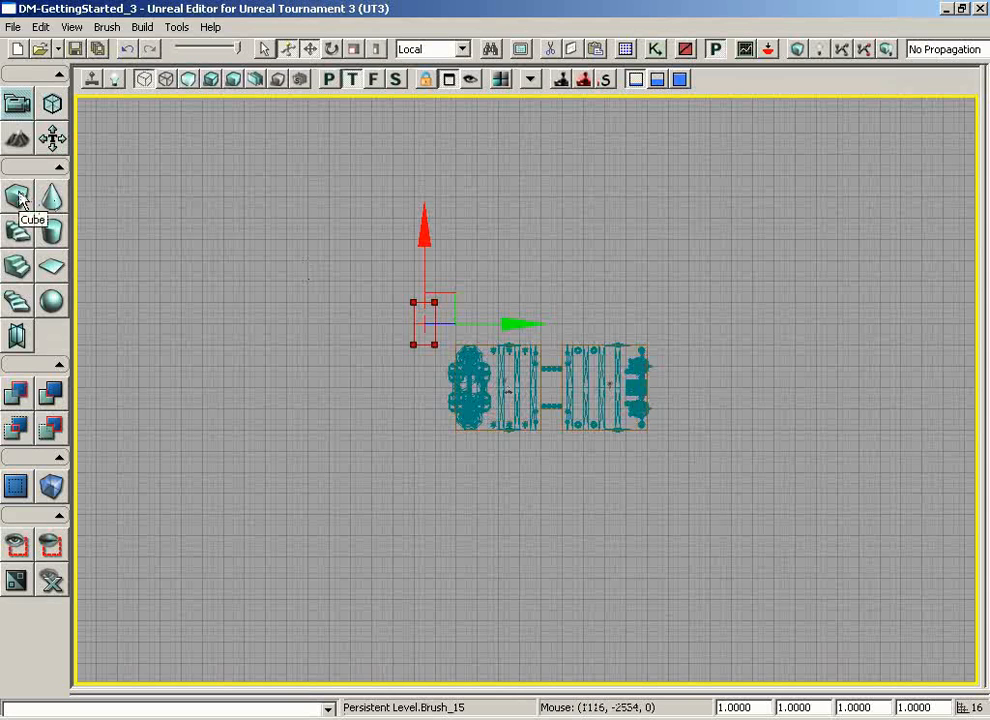
Rebuild the builder brush as a 1024×1024×512 cube via the Brush Builder
{"action": "left_click", "coordinate": [20, 194]}
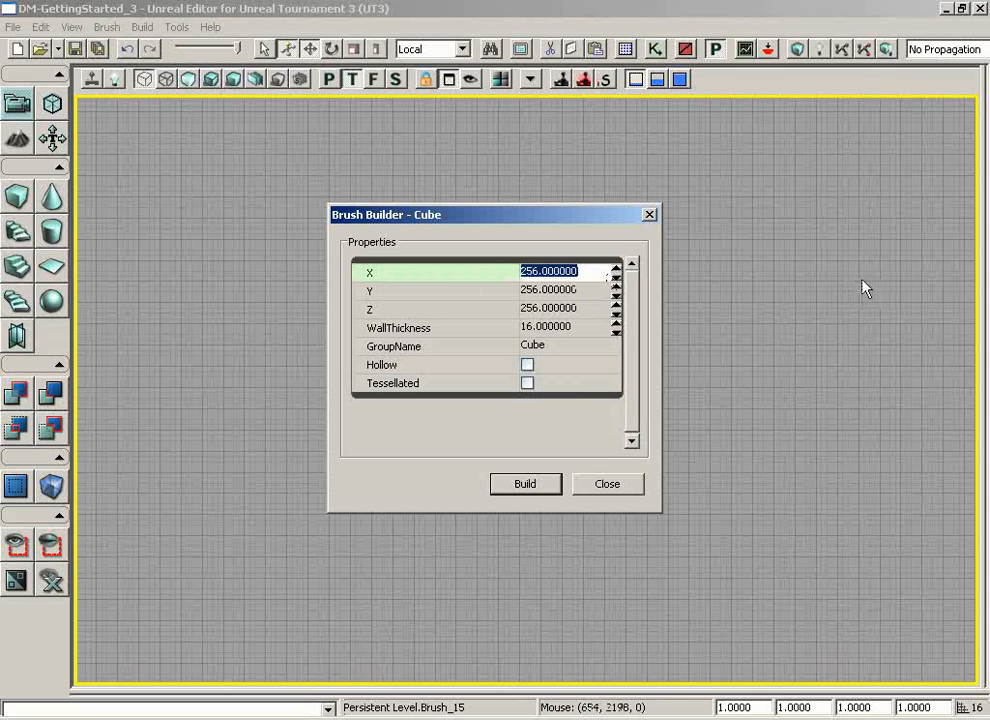
{"action": "type", "text": "1624"}
{"action": "left_click", "coordinate": [486, 290]}
{"action": "type", "text": "1024.000000"}
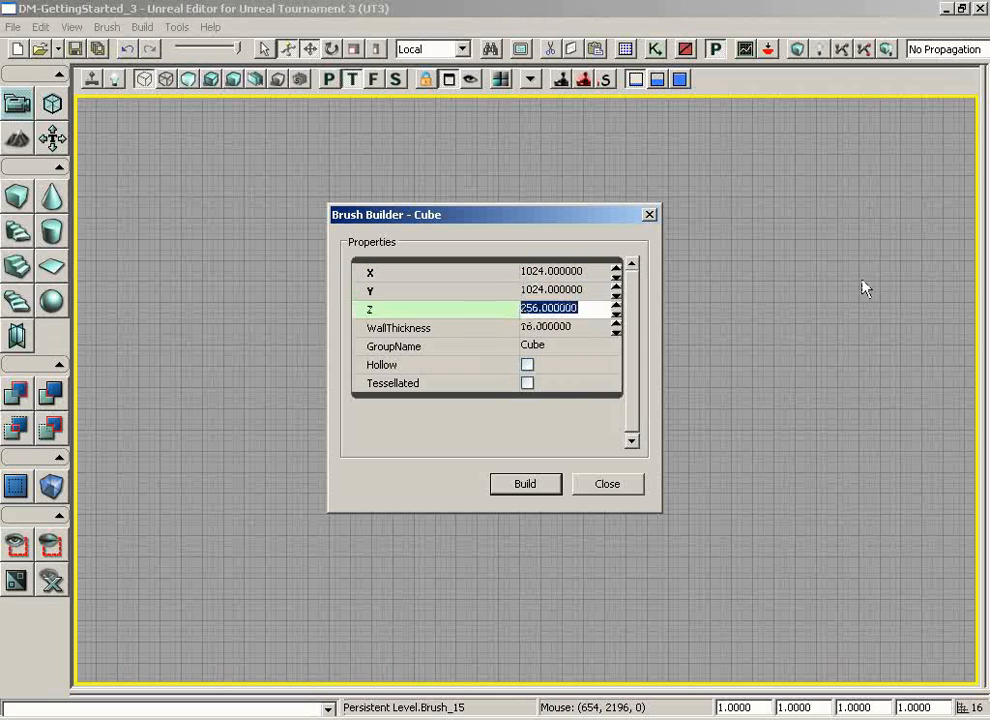
{"action": "type", "text": "512.000000"}
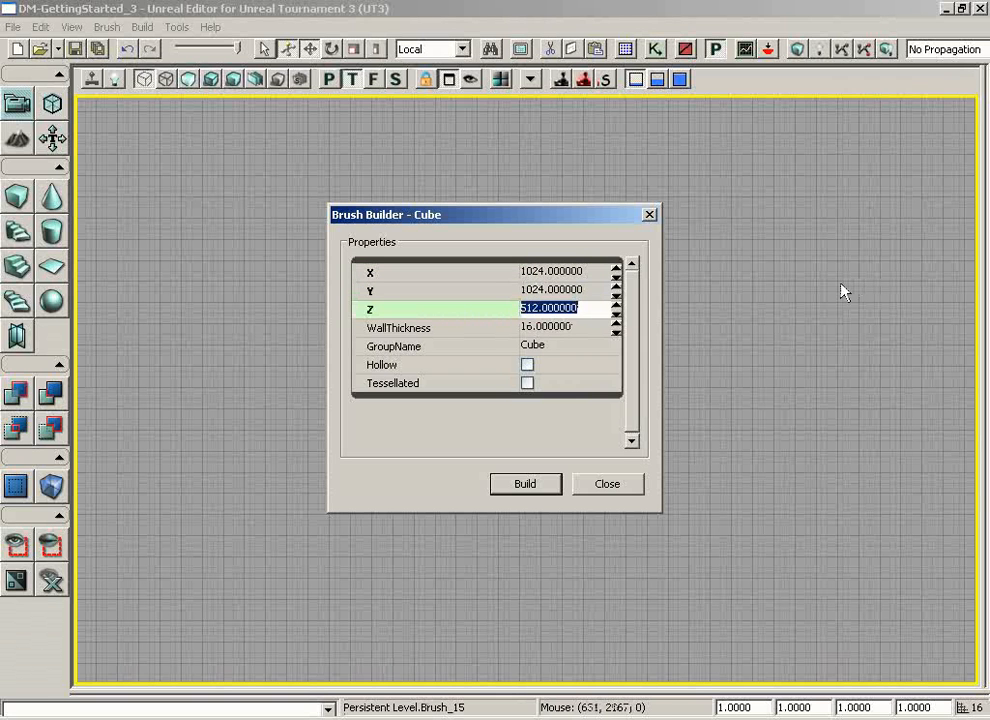
{"action": "left_click", "coordinate": [524, 484]}
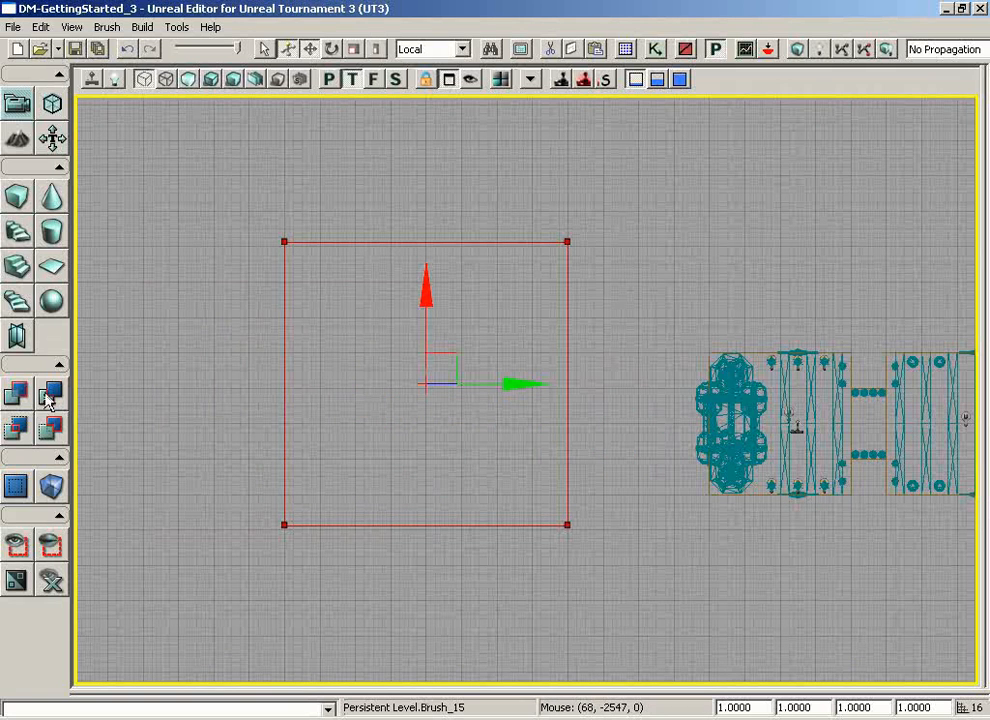
{"action": "mouse_move", "coordinate": [48, 392]}
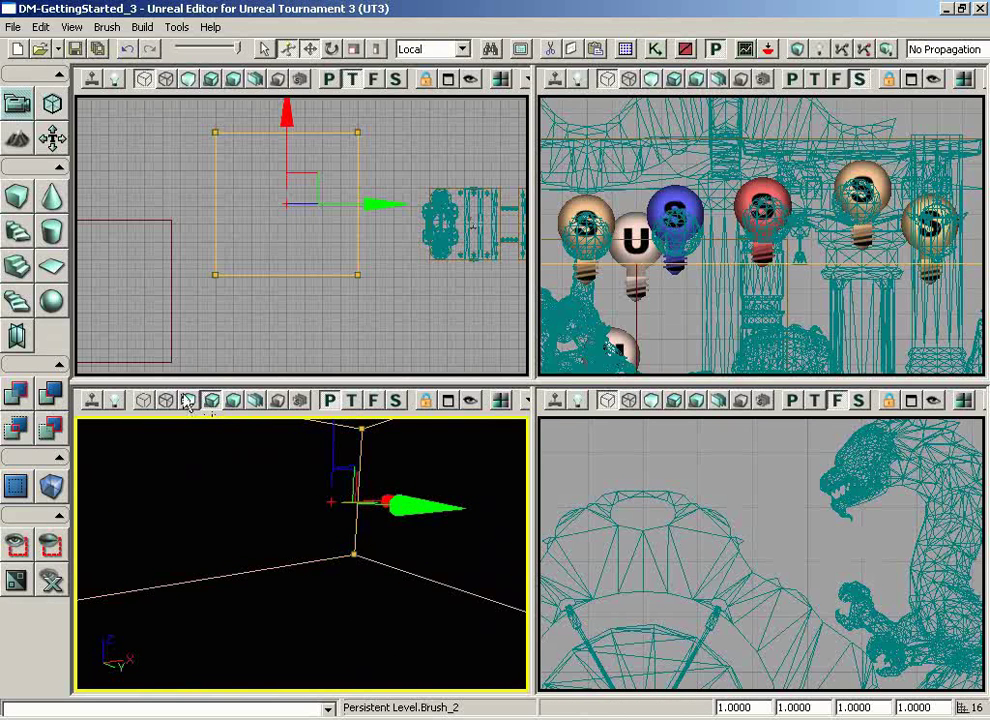
{"action": "mouse_move", "coordinate": [188, 400]}
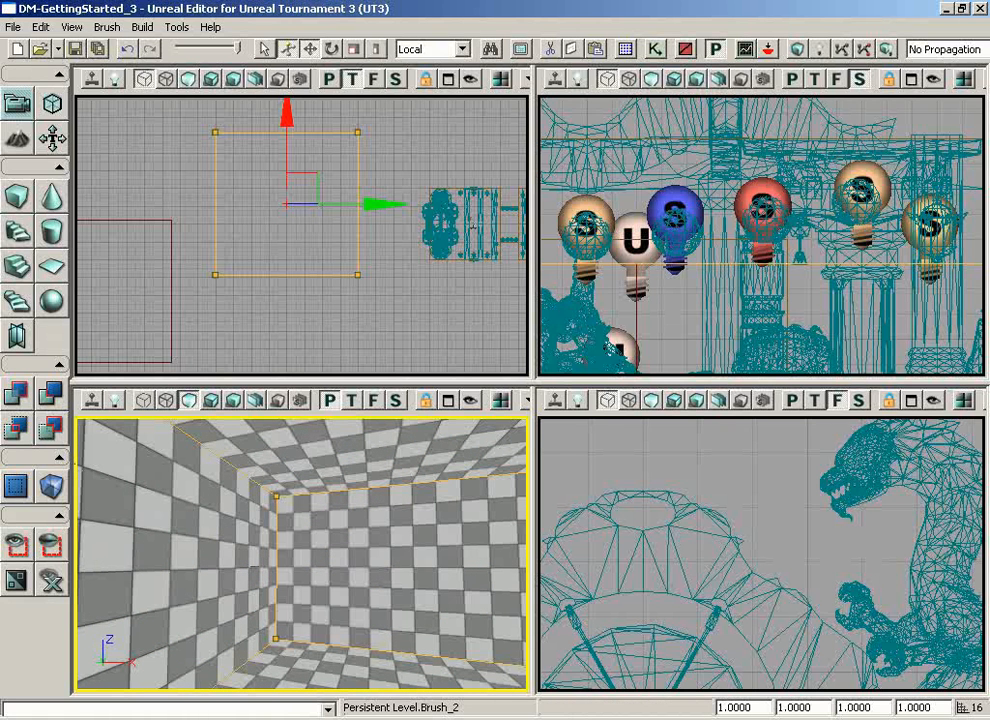
{"action": "mouse_move", "coordinate": [248, 398]}
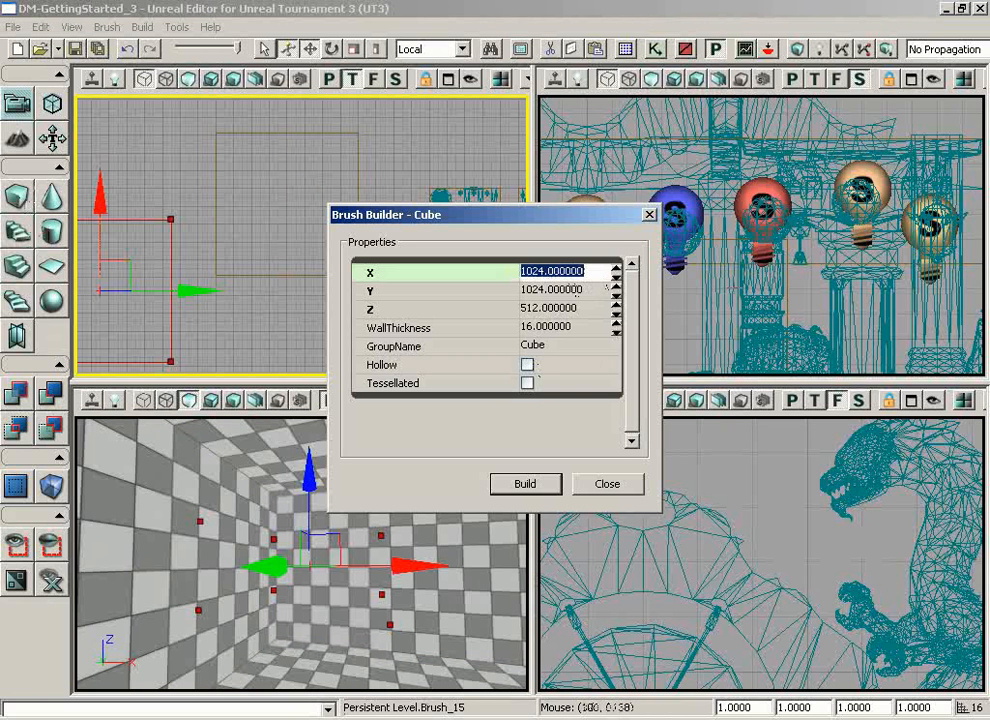
Maximize the perspective viewport and move the view to the 256-unit cube brush inside the room
{"action": "left_click", "coordinate": [550, 288]}
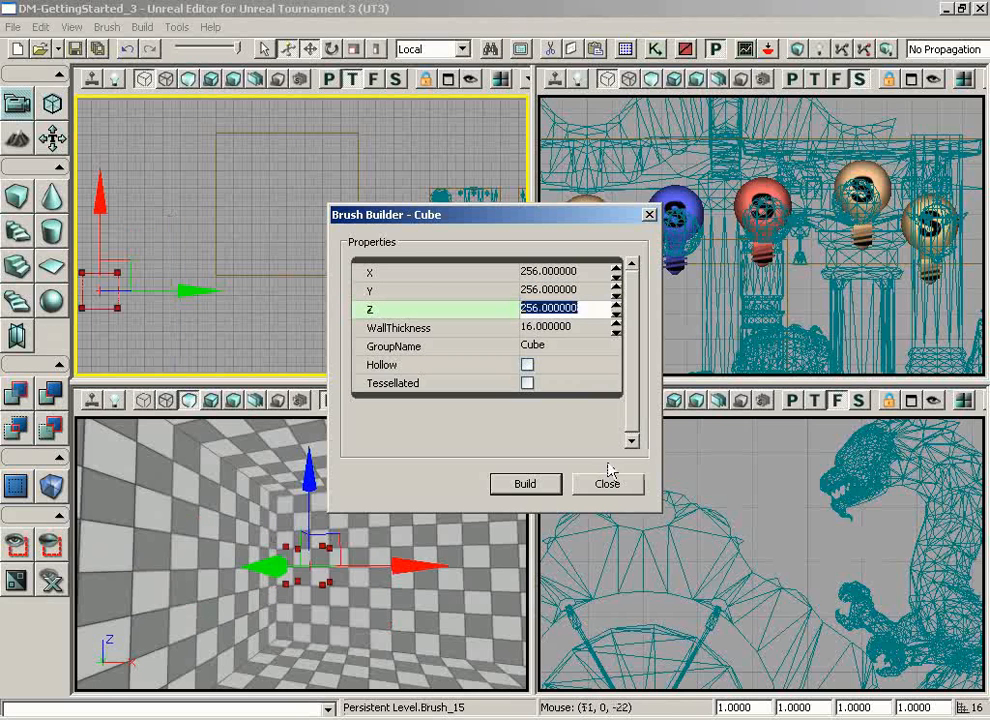
{"action": "left_click", "coordinate": [608, 482]}
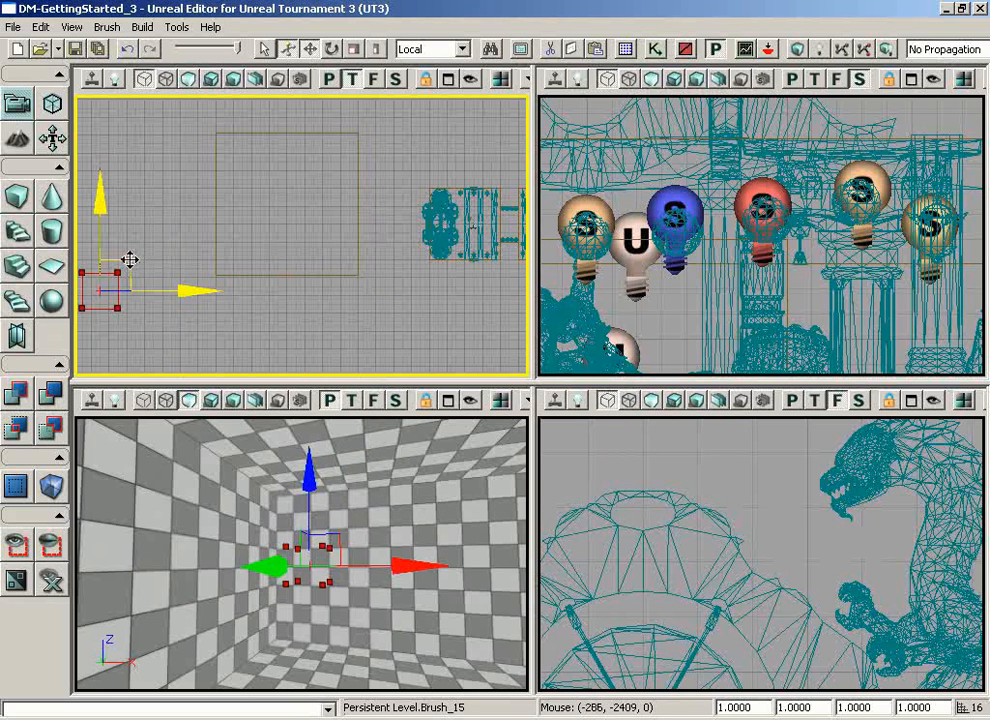
{"action": "left_click_drag", "start_coordinate": [130, 260], "coordinate": [164, 242]}
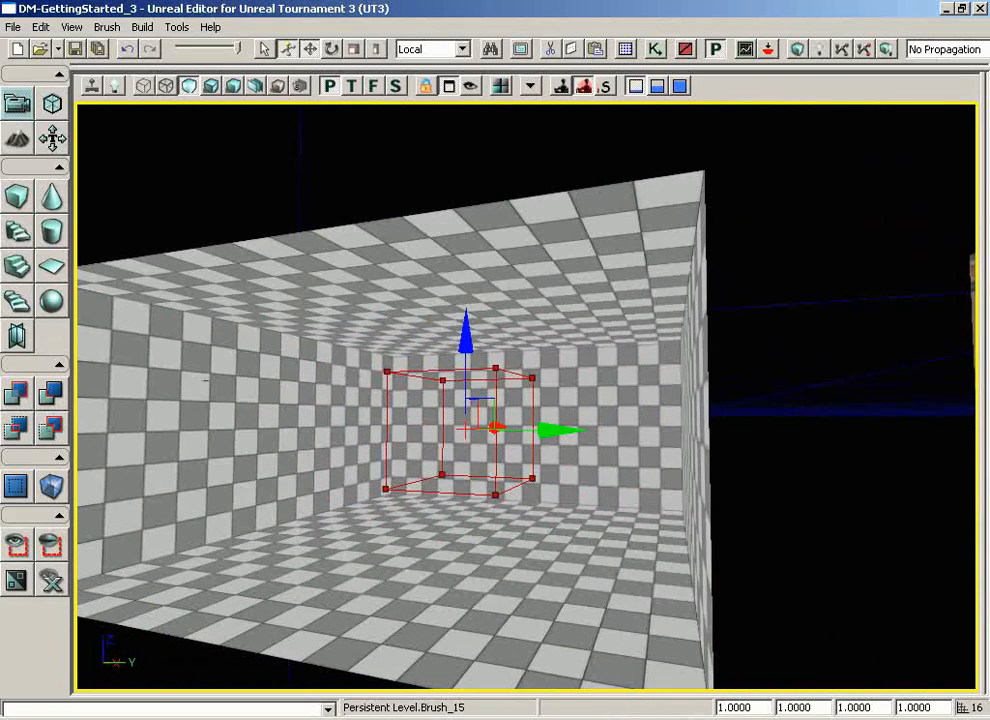
{"action": "mouse_move", "coordinate": [18, 392]}
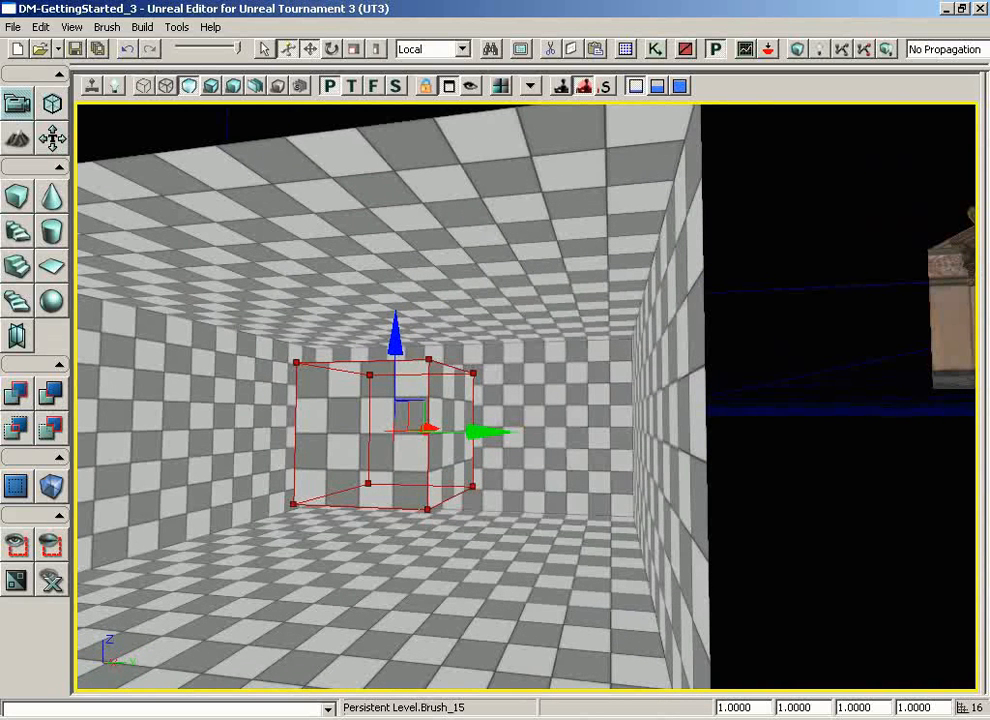
{"action": "mouse_move", "coordinate": [490, 436]}
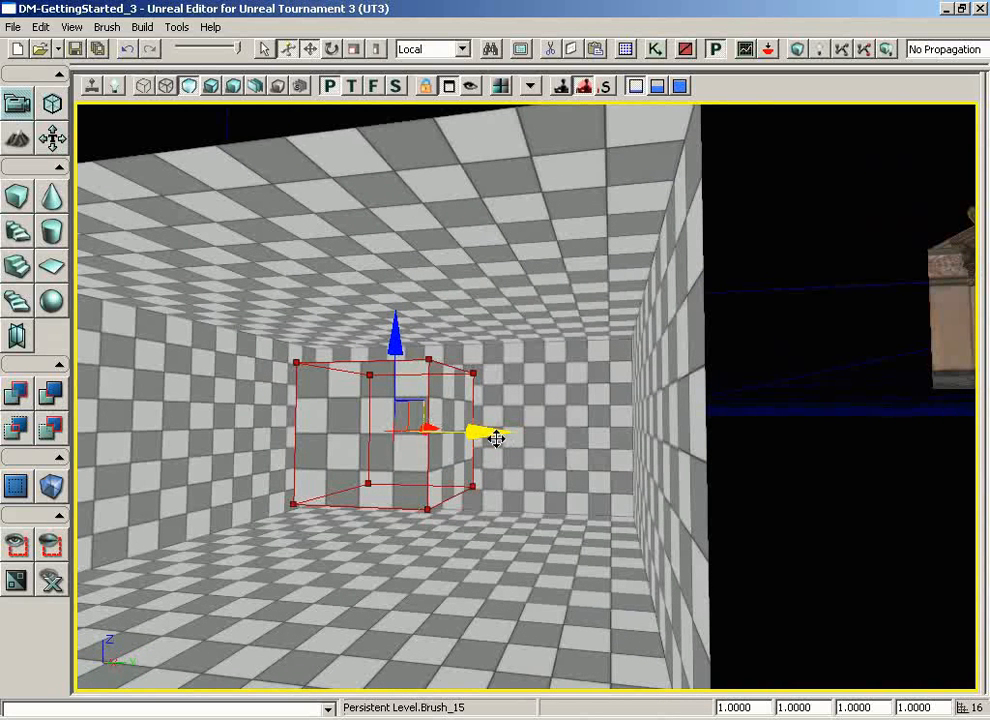
Move the red builder brush sideways out of the new cube and view the wireframe room's side wall
{"action": "left_click_drag", "start_coordinate": [496, 438], "coordinate": [912, 432]}
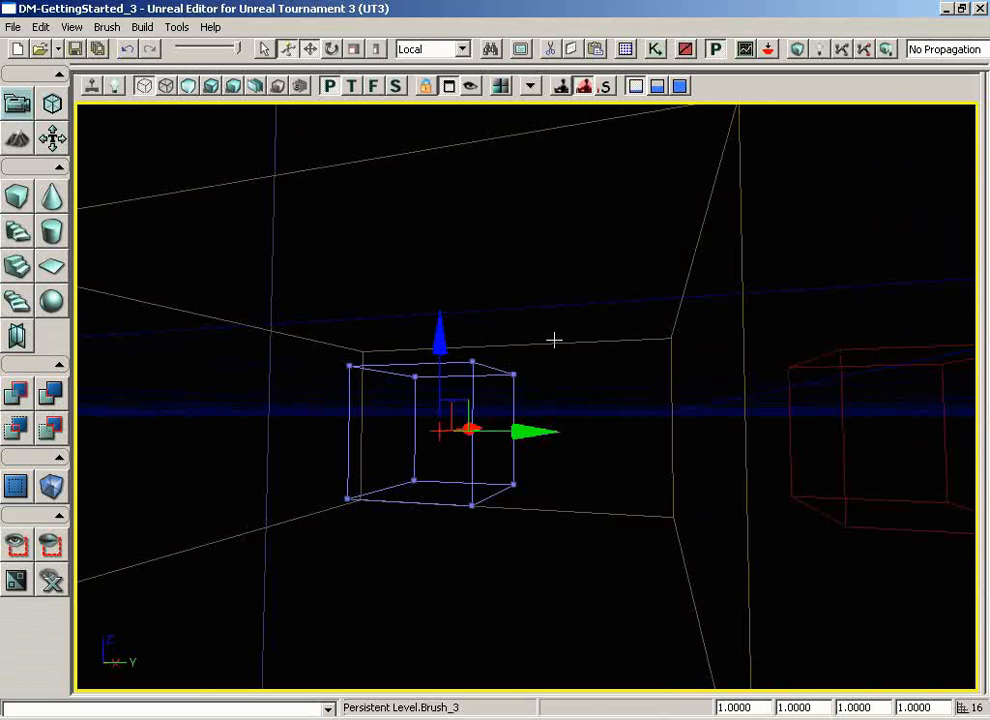
{"action": "left_click_drag", "start_coordinate": [556, 340], "coordinate": [584, 302]}
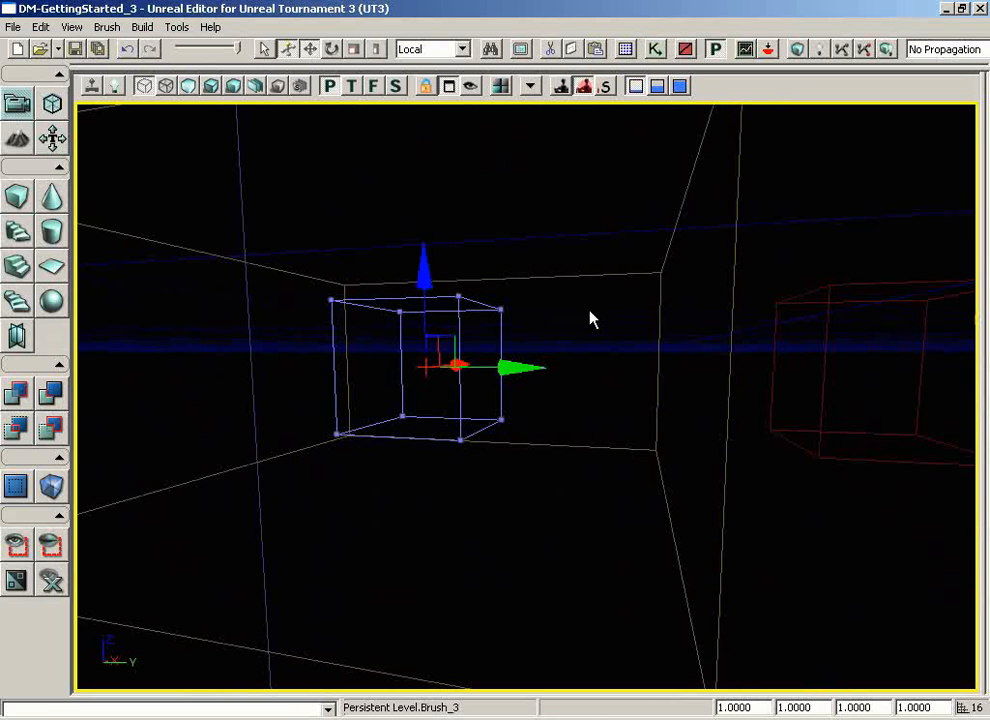
{"action": "left_click_drag", "start_coordinate": [590, 318], "coordinate": [528, 190]}
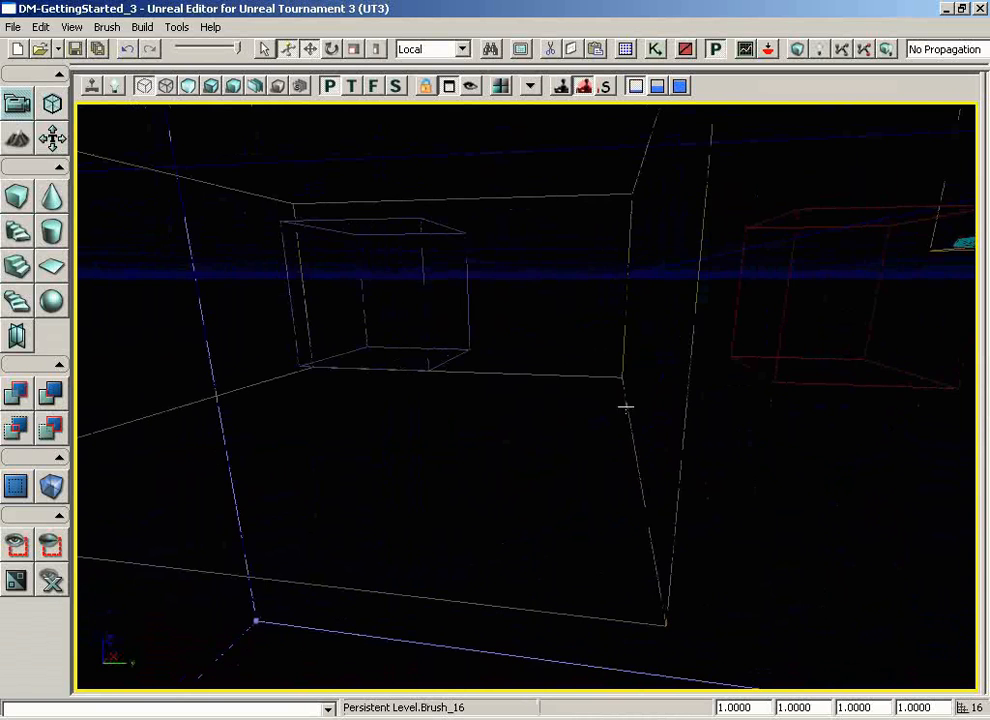
Position the new point light near the floor of the checkered room
{"action": "left_click_drag", "start_coordinate": [628, 408], "coordinate": [588, 408]}
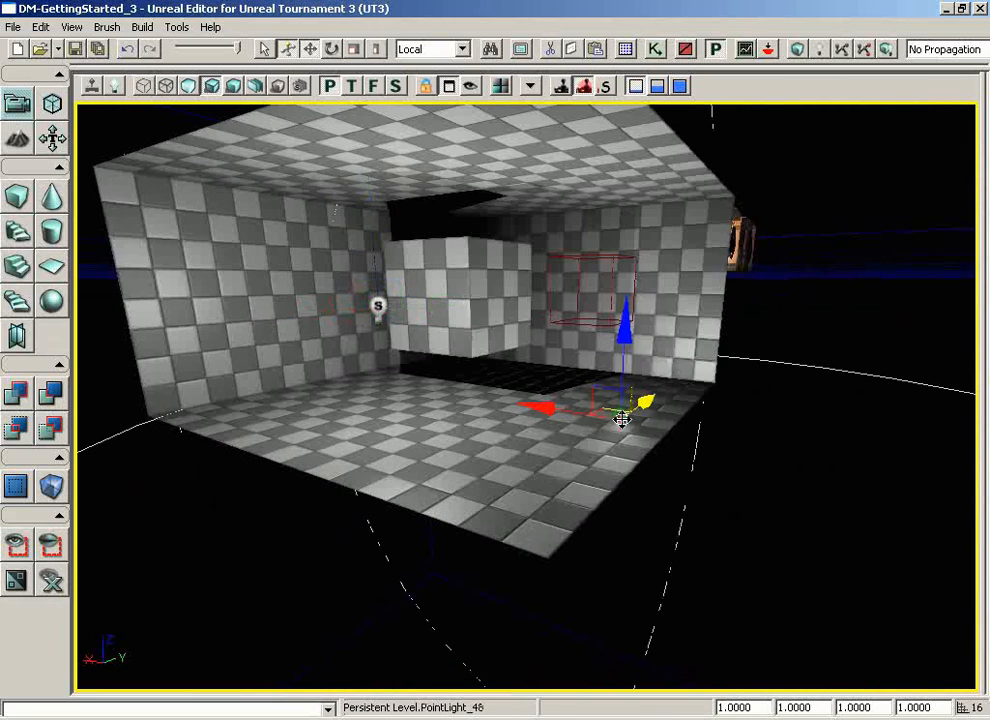
{"action": "left_click_drag", "start_coordinate": [620, 414], "coordinate": [628, 290]}
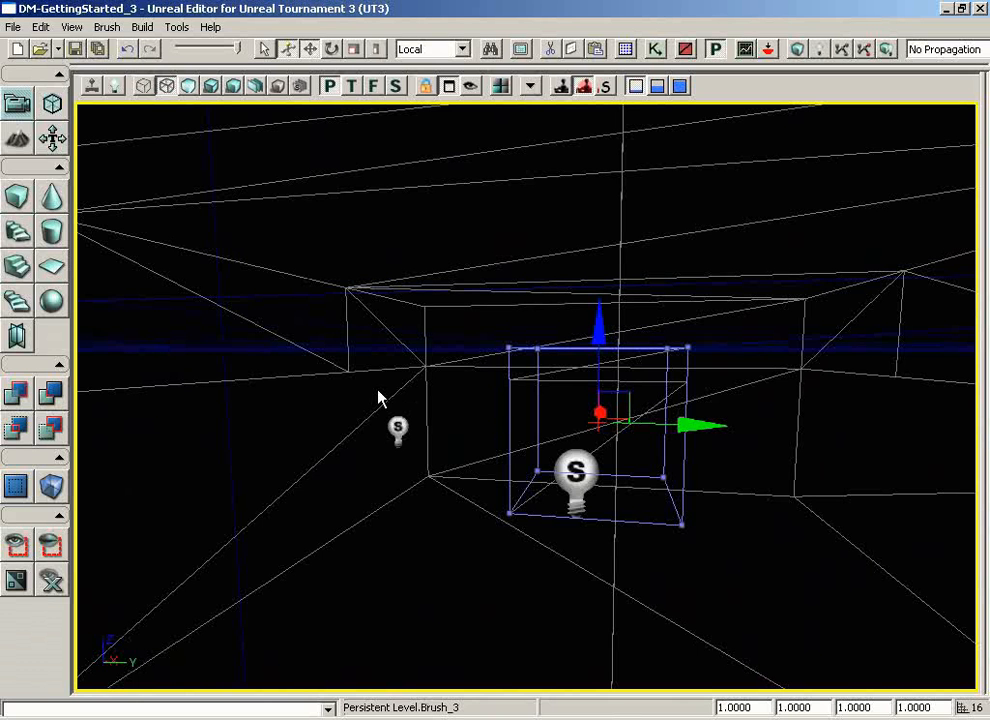
{"action": "mouse_move", "coordinate": [492, 424]}
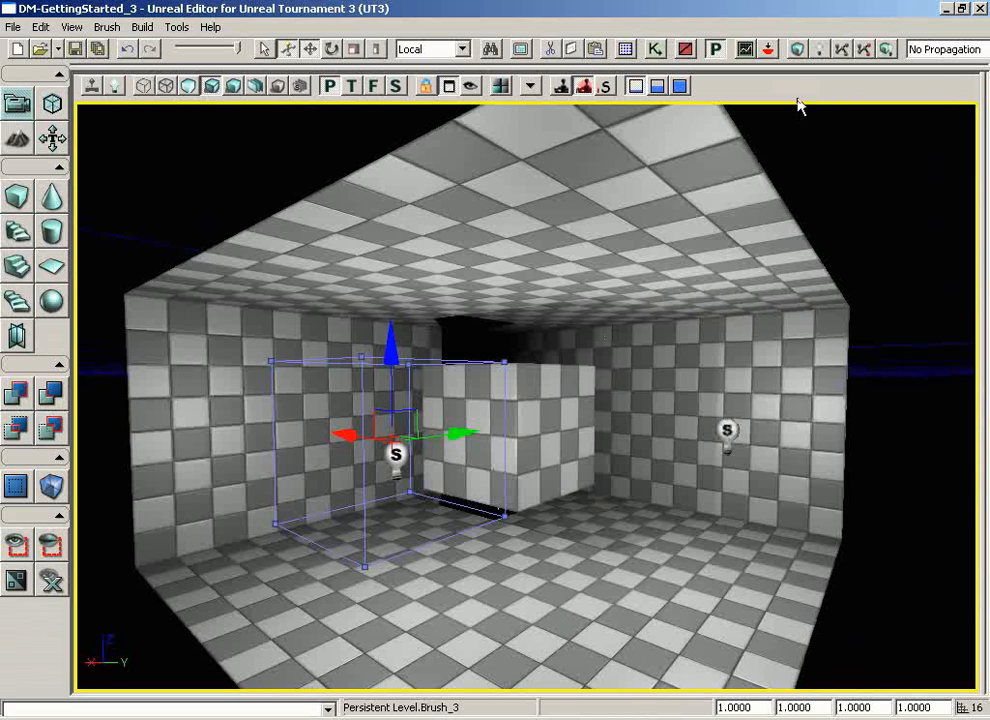
{"action": "mouse_move", "coordinate": [792, 48]}
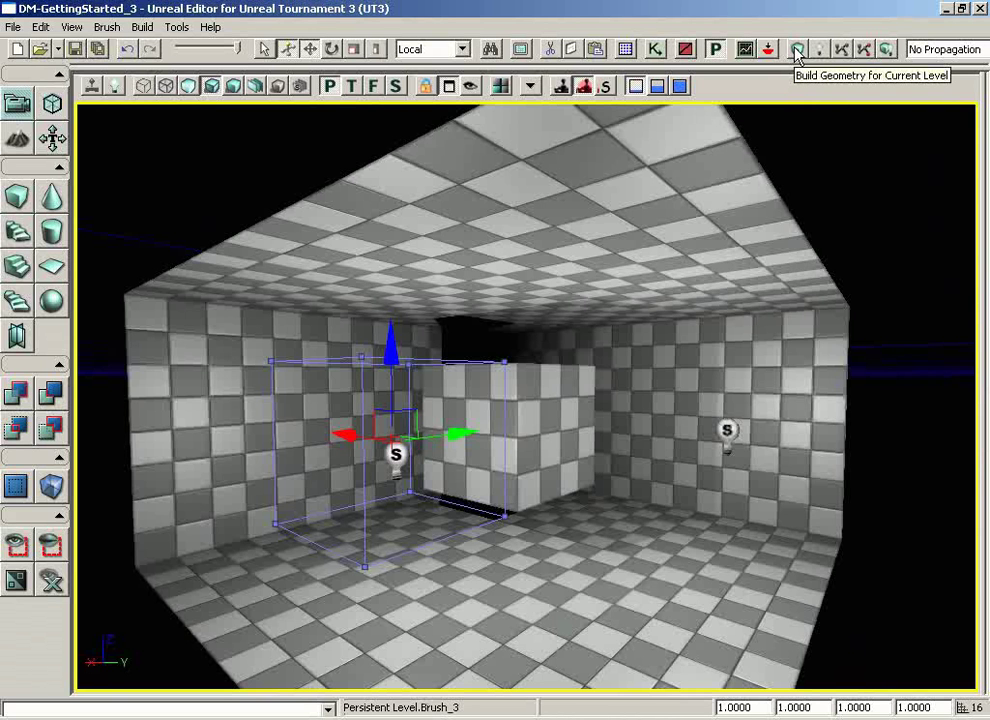
Build geometry for the current level so the cube joins the room
{"action": "left_click", "coordinate": [792, 48]}
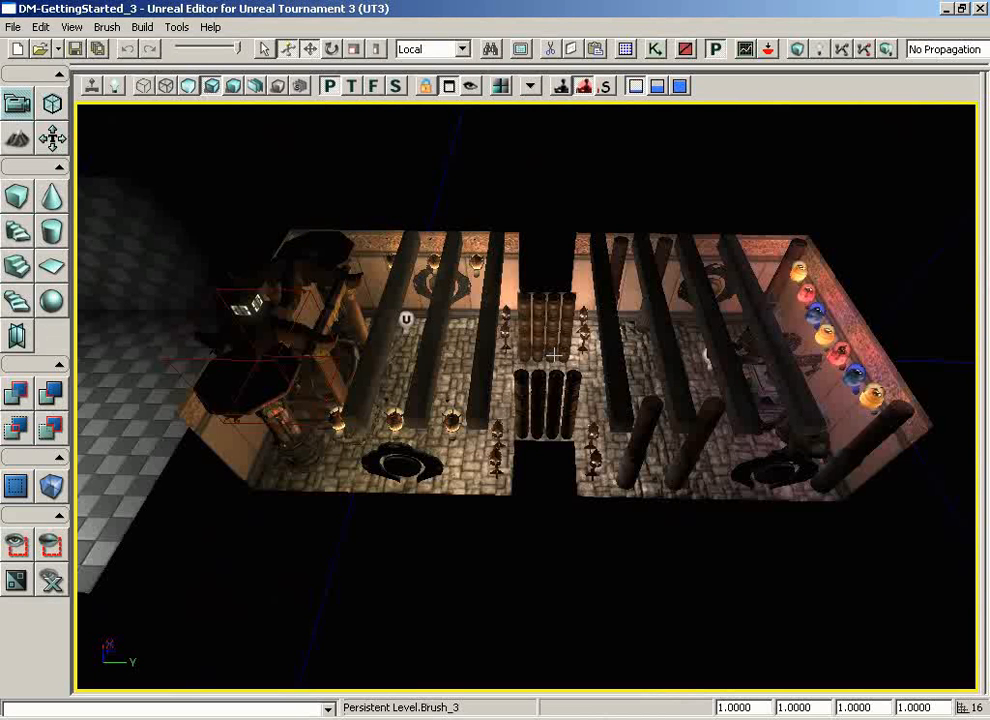
{"action": "mouse_move", "coordinate": [634, 610]}
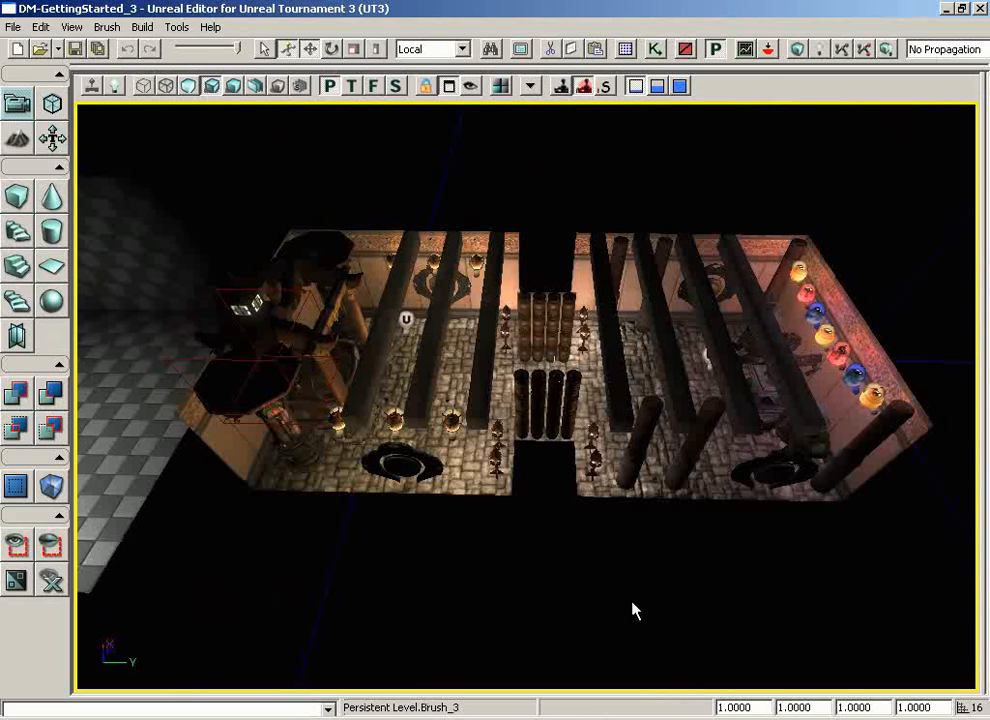